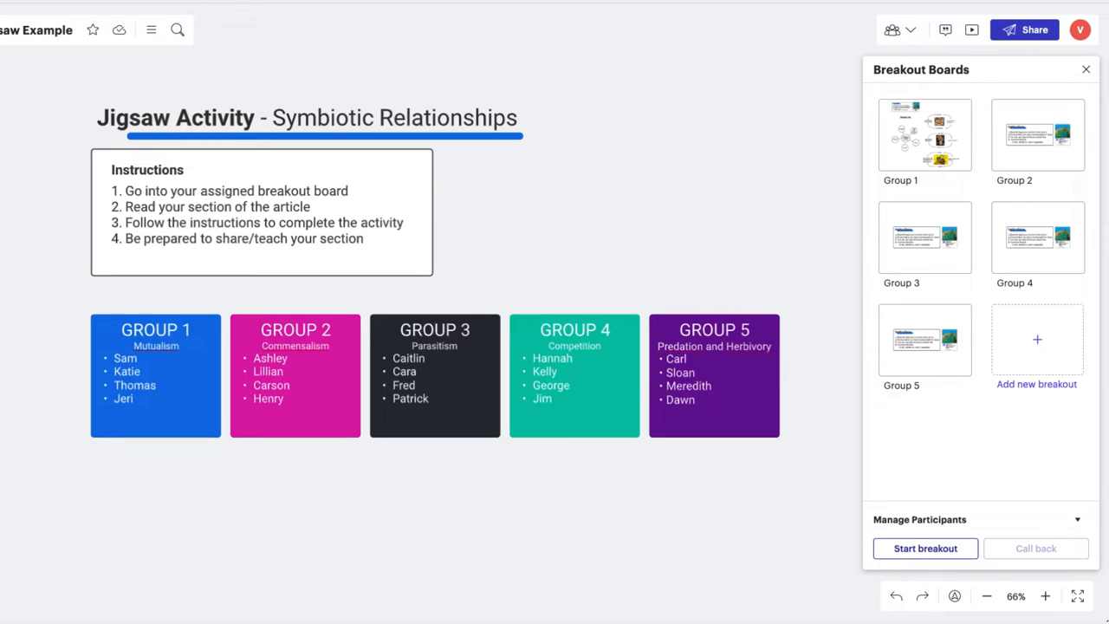
# - Enable the Jigsaw Example board's shareable link with edit access for anyone
pyautogui.click(1086, 69)
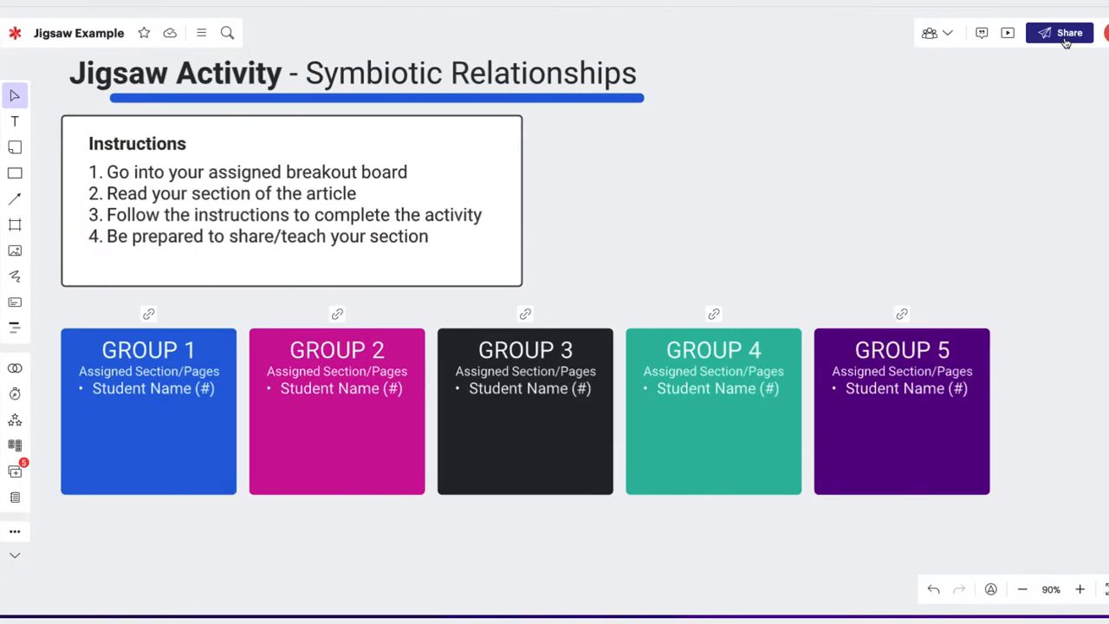
pyautogui.click(1059, 32)
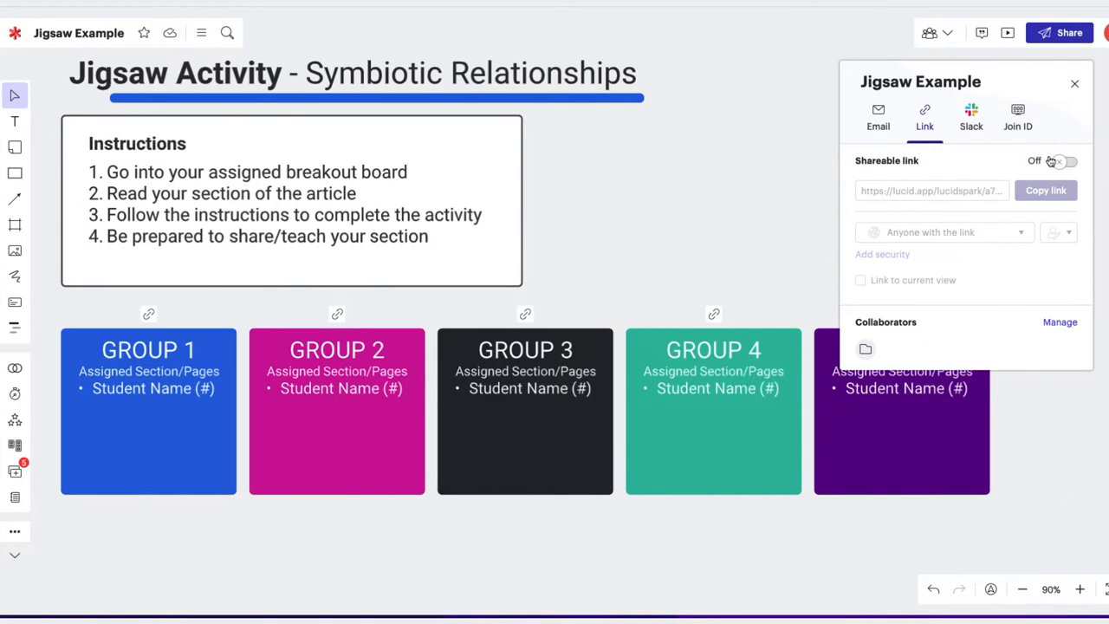
pyautogui.click(1064, 161)
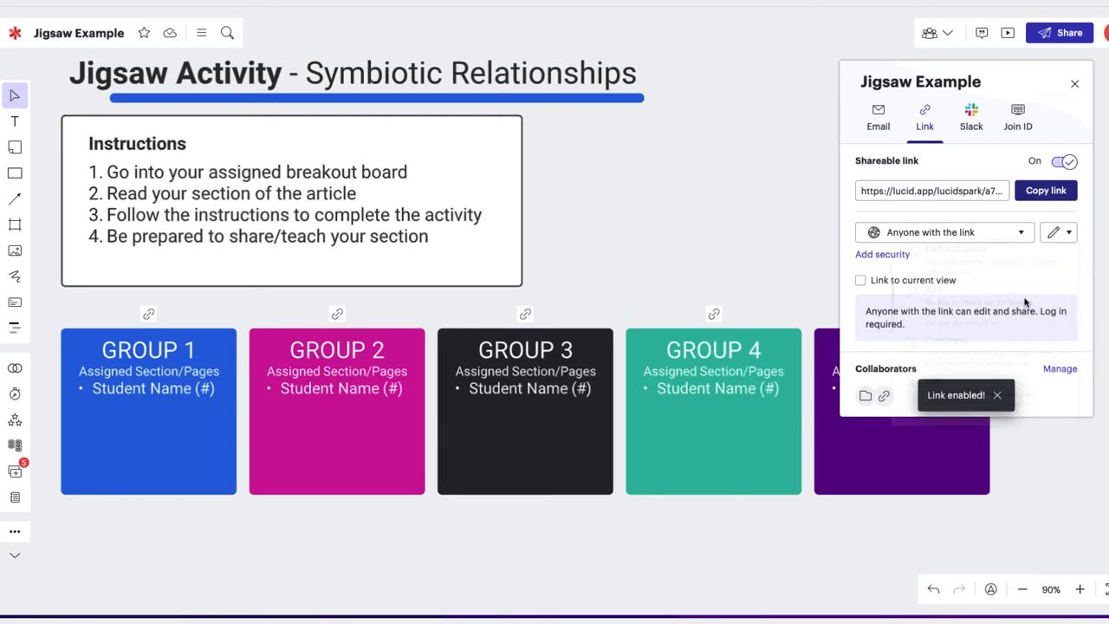
pyautogui.click(1046, 190)
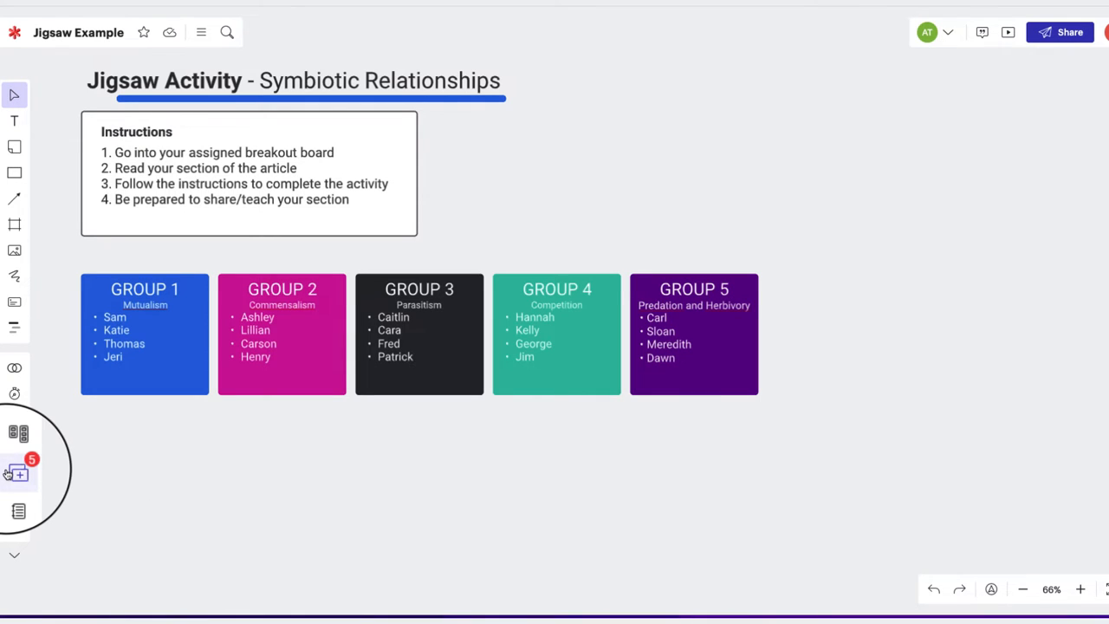
# - Show the Breakout Boards list with Group 1 through Group 5 and browse more tools
pyautogui.click(19, 472)
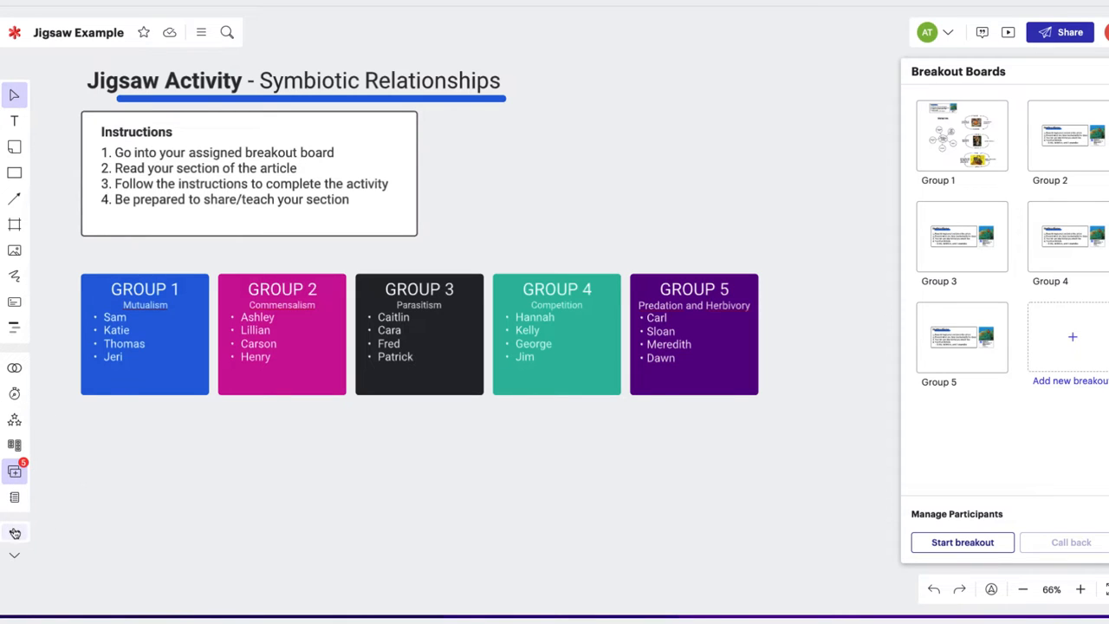
pyautogui.click(14, 532)
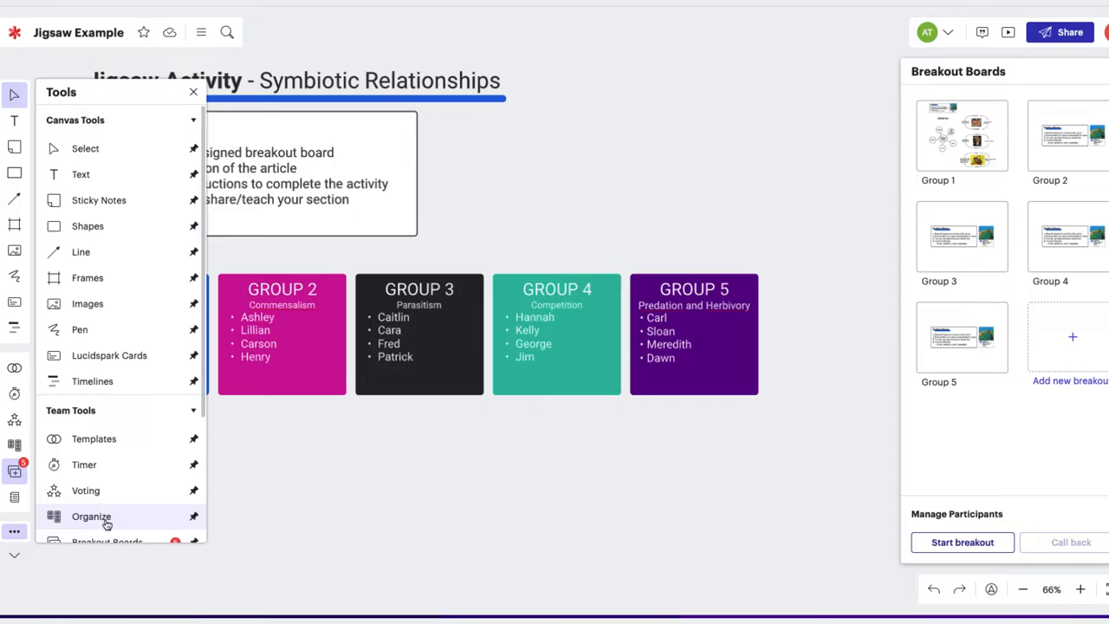
pyautogui.scroll(-3)
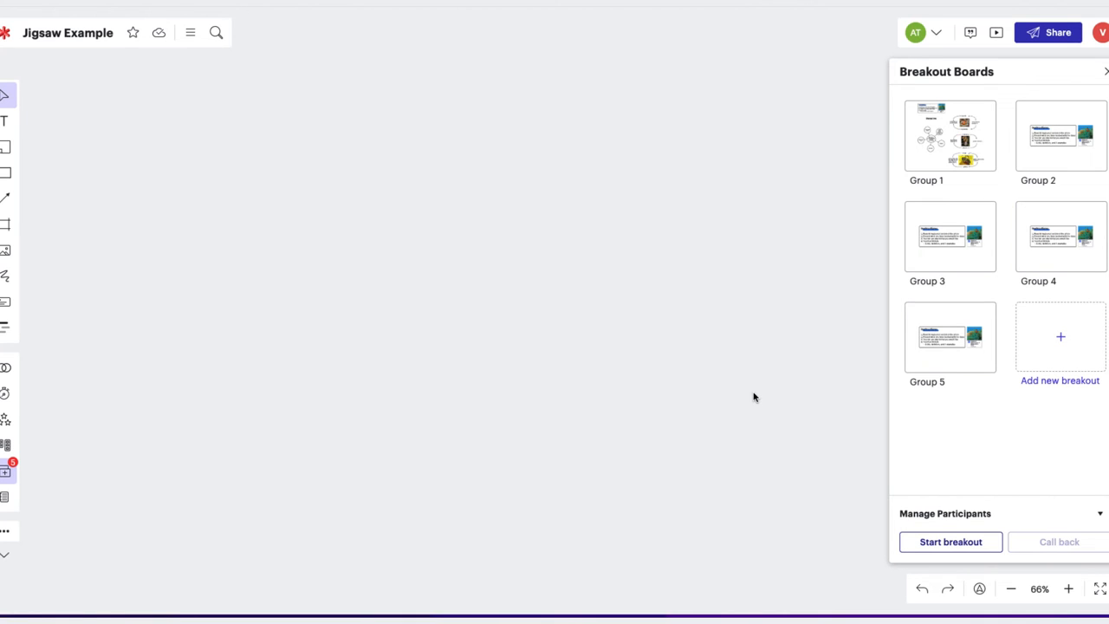
pyautogui.moveTo(950, 136)
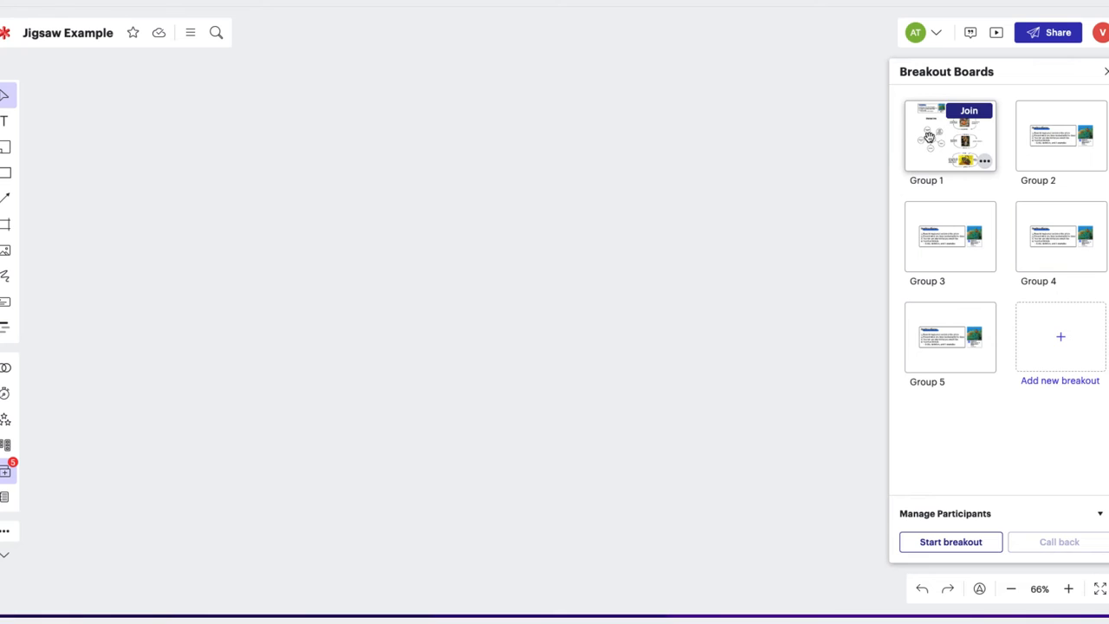
# - Join the Group 1 breakout board from the Breakout Boards panel
pyautogui.click(950, 136)
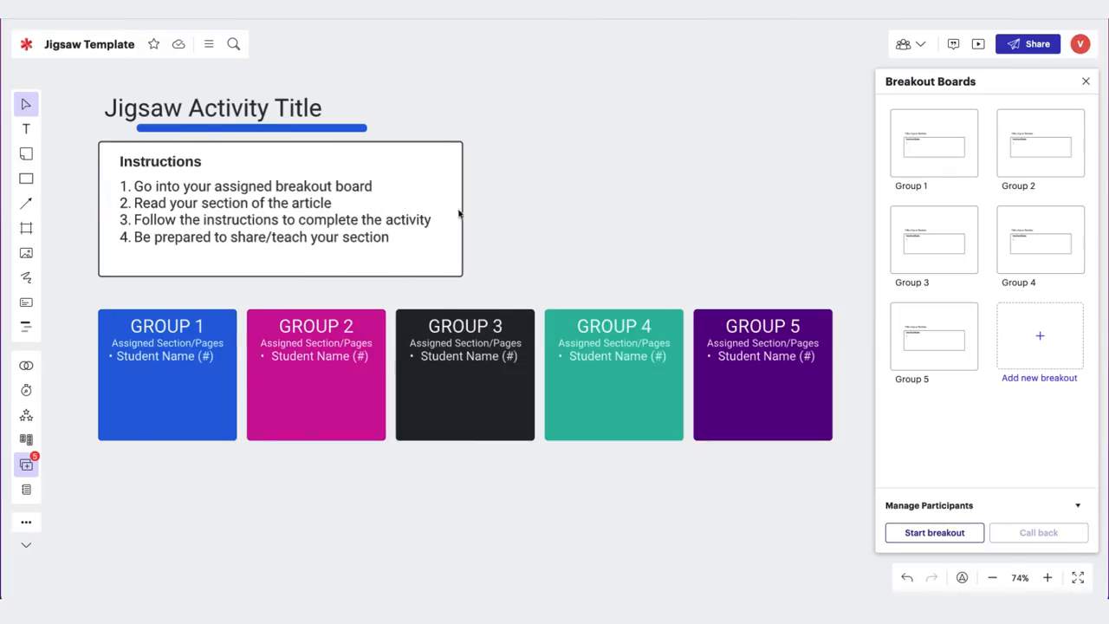
pyautogui.moveTo(962, 169)
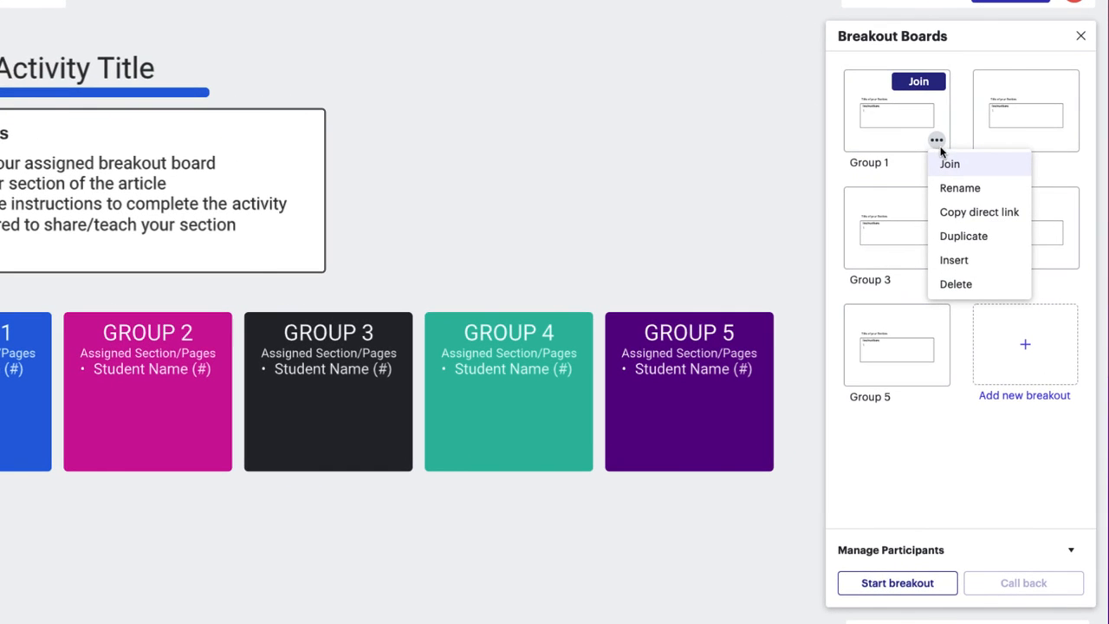
# - Attach Group 1's direct board link to the blue GROUP 1 tile and return to Main Board
pyautogui.click(350, 400)
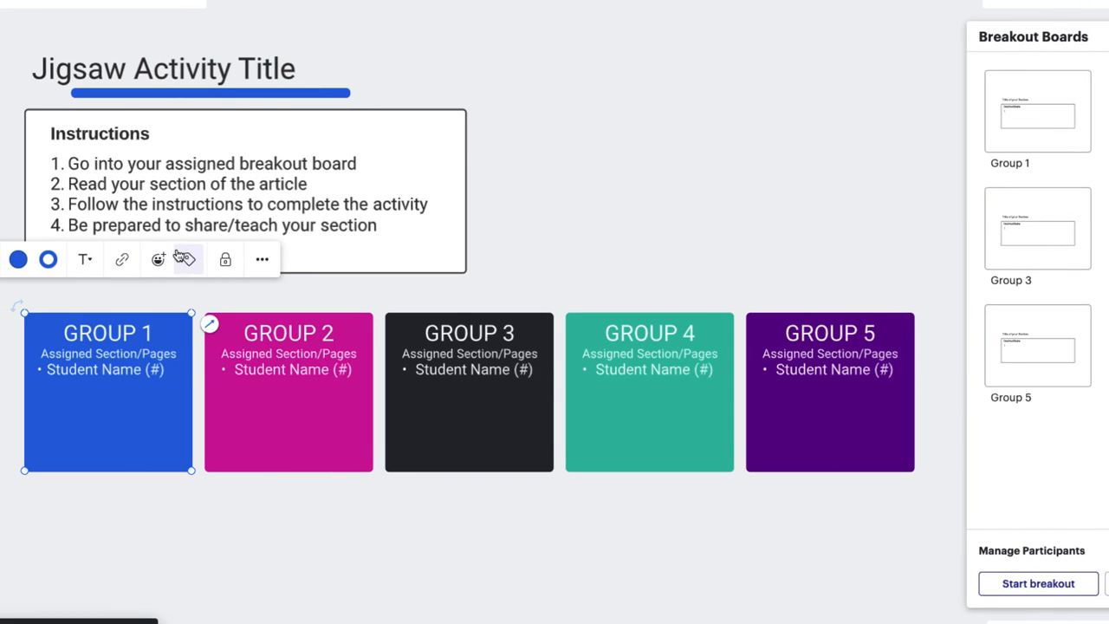
pyautogui.click(121, 258)
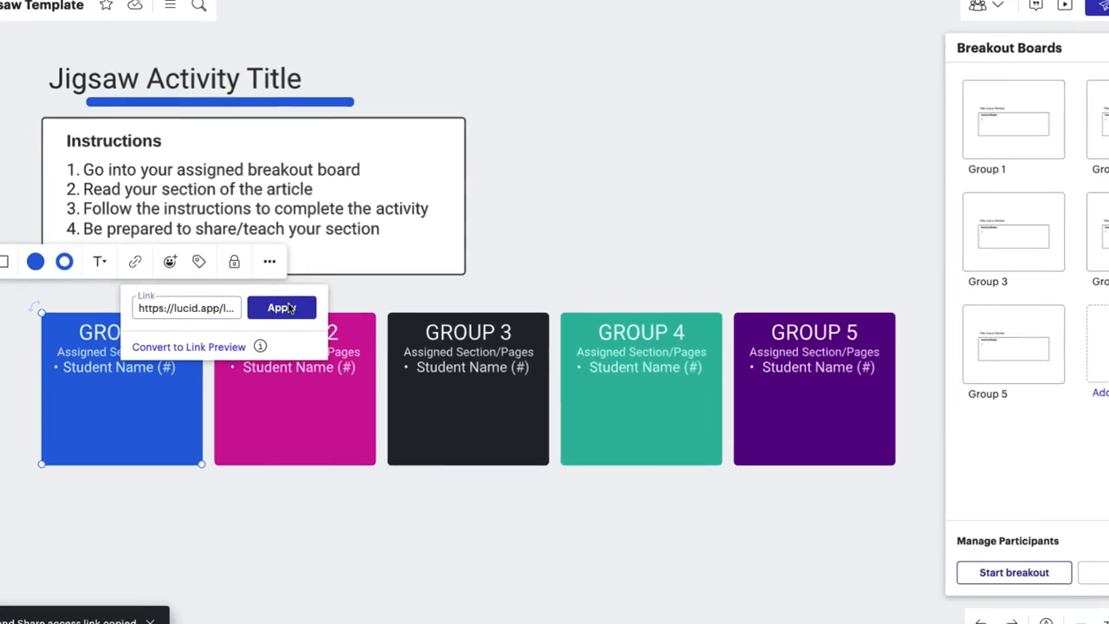
pyautogui.click(282, 308)
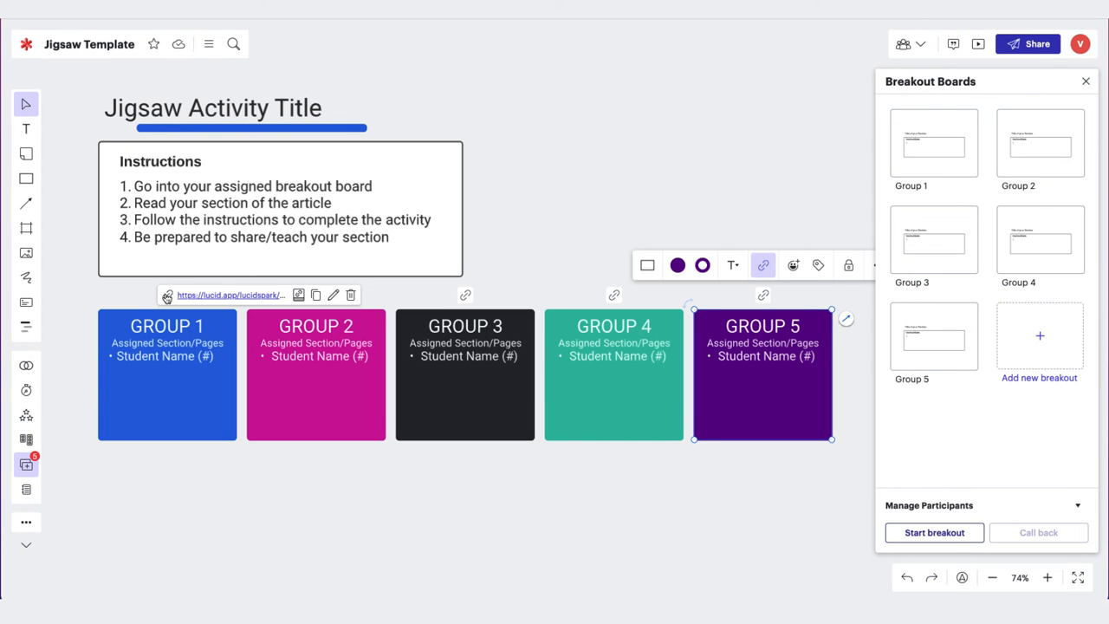
pyautogui.moveTo(208, 296)
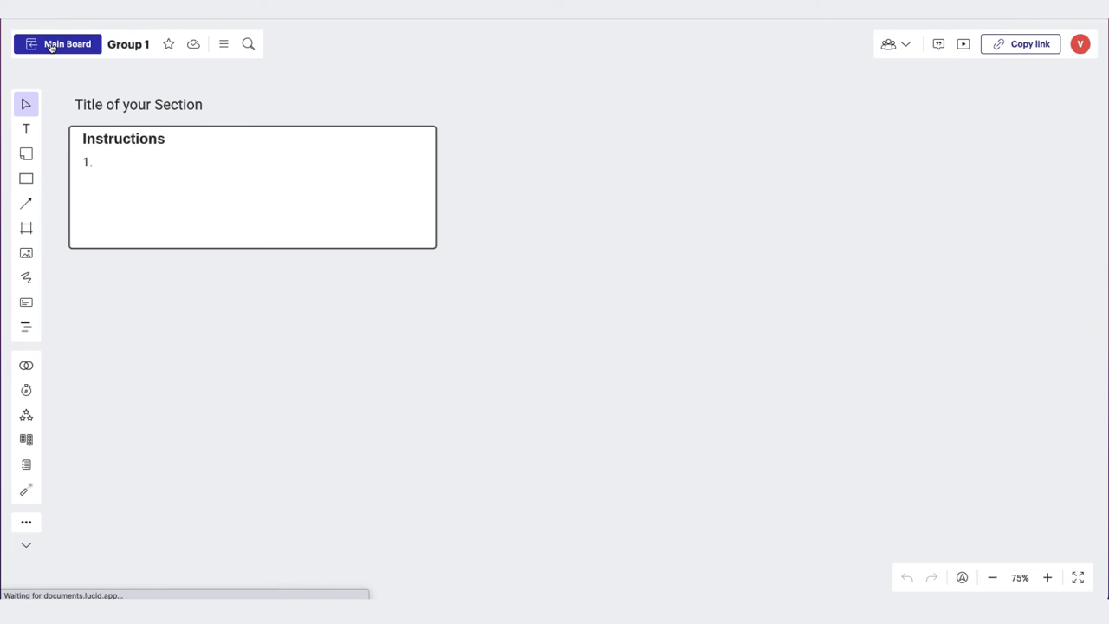
pyautogui.click(962, 44)
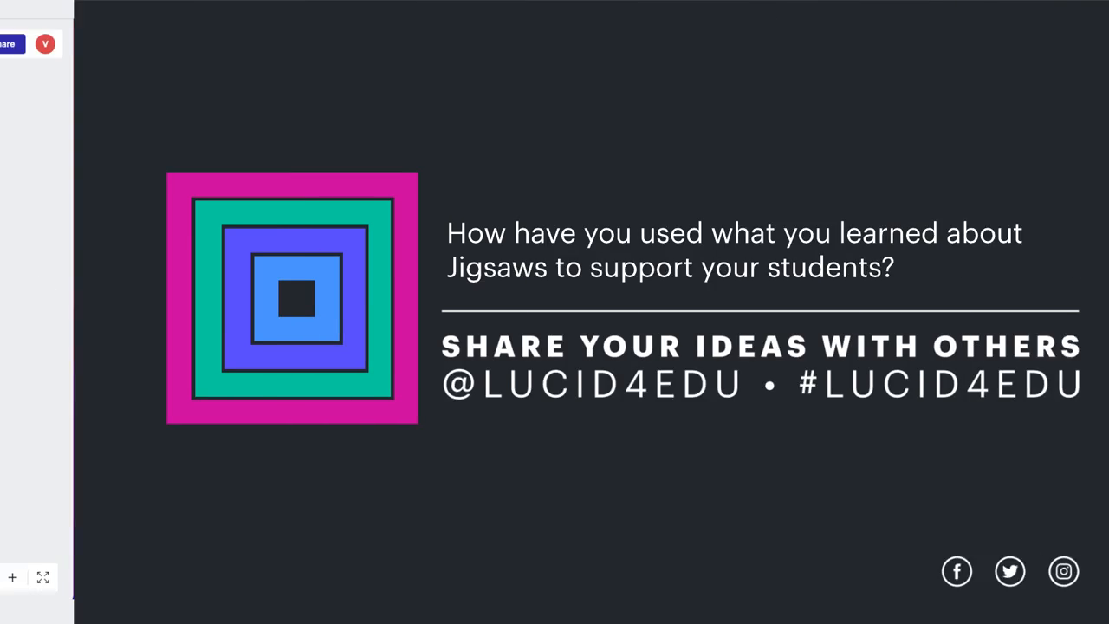